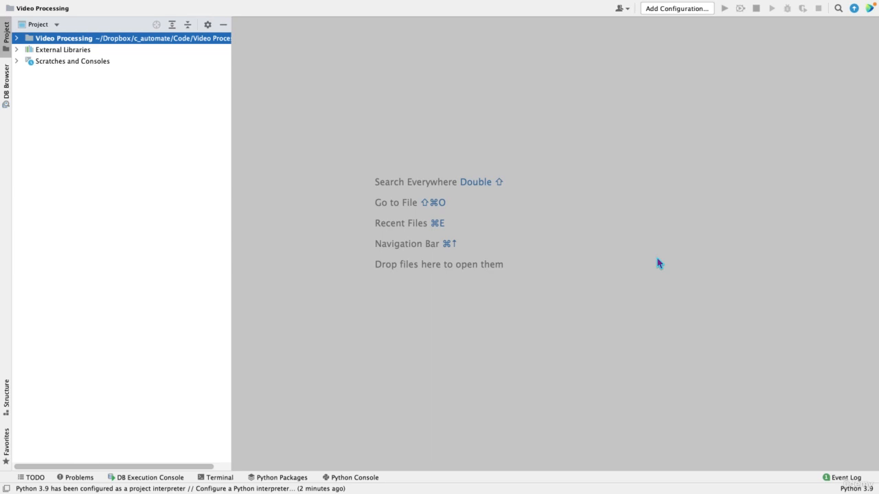
{"action": "mouse_move", "coordinate": [612, 259]}
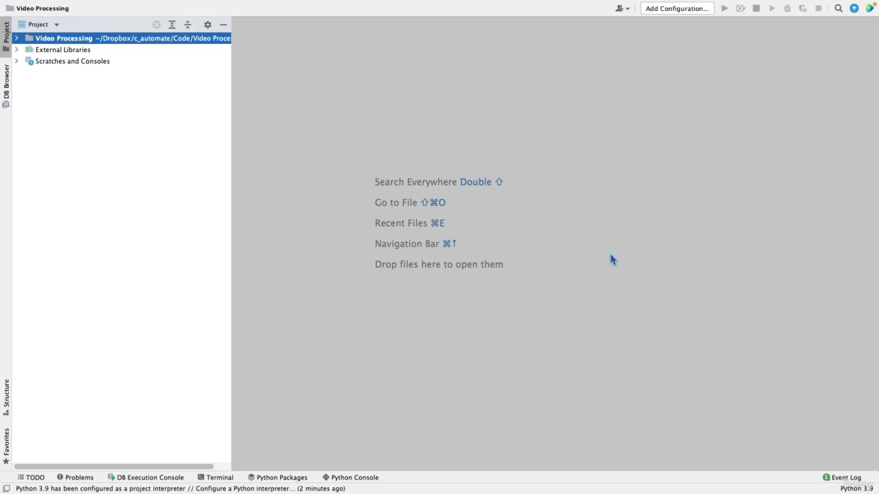
{"action": "mouse_move", "coordinate": [526, 246]}
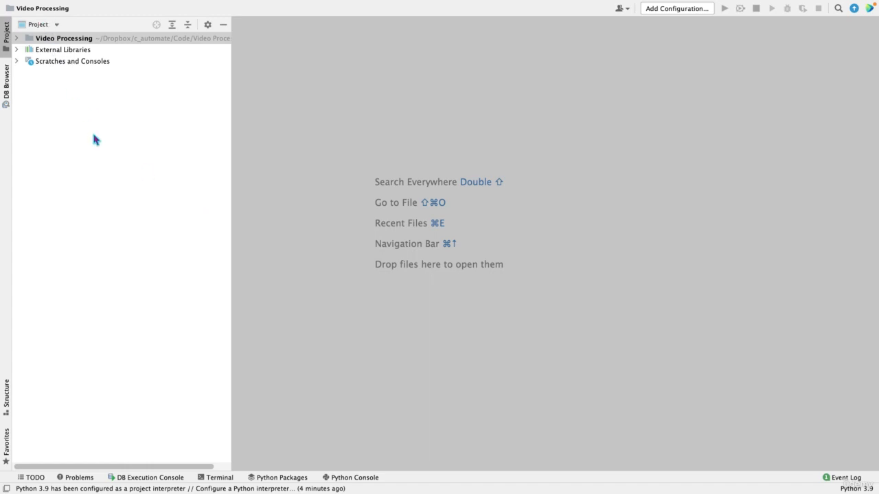
{"action": "mouse_move", "coordinate": [75, 22]}
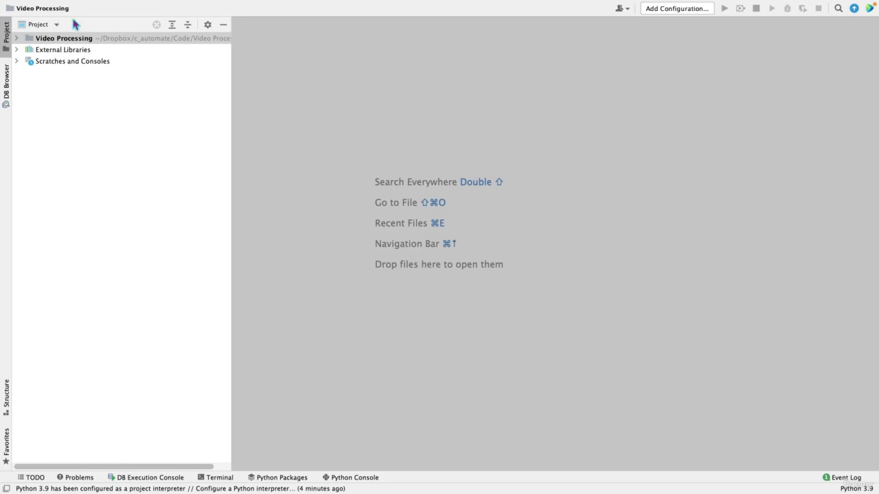
{"action": "mouse_move", "coordinate": [67, 23]}
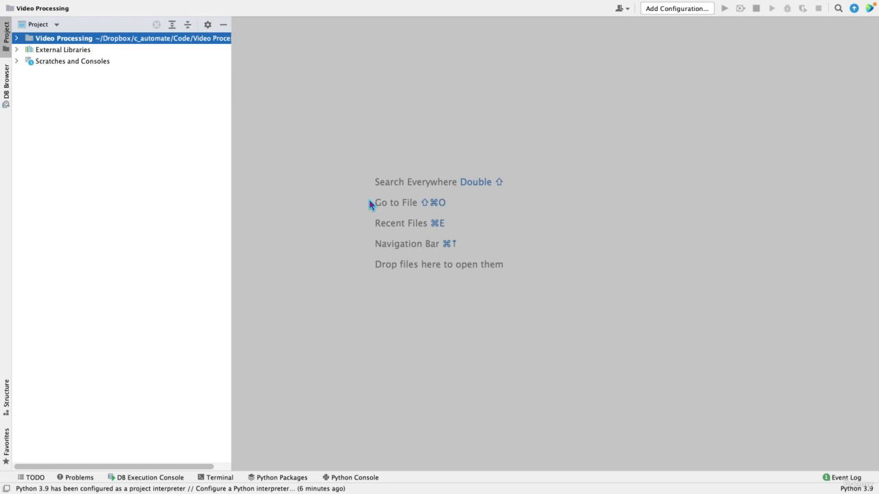
- Run pip3.9 install opencv-python in the terminal; opencv-python and numpy are already satisfied
{"action": "left_click", "coordinate": [216, 477]}
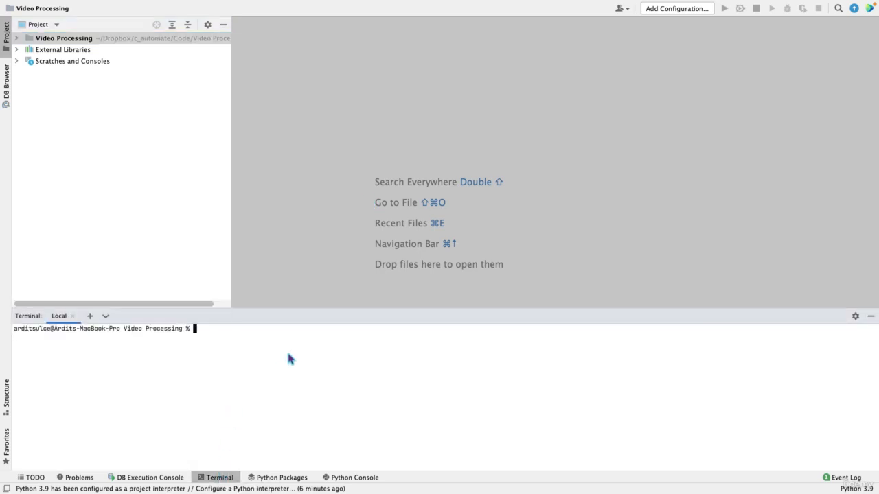
{"action": "type", "text": "pip3.9 install opencv-python"}
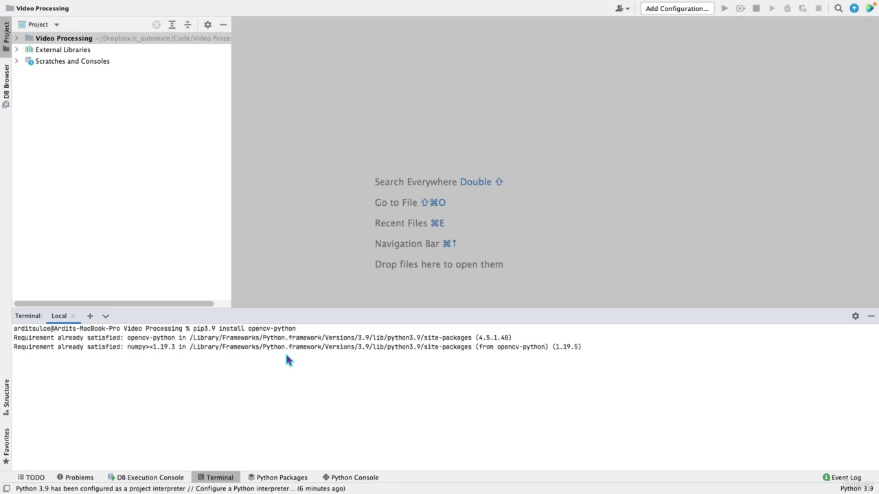
{"action": "key", "text": "Return"}
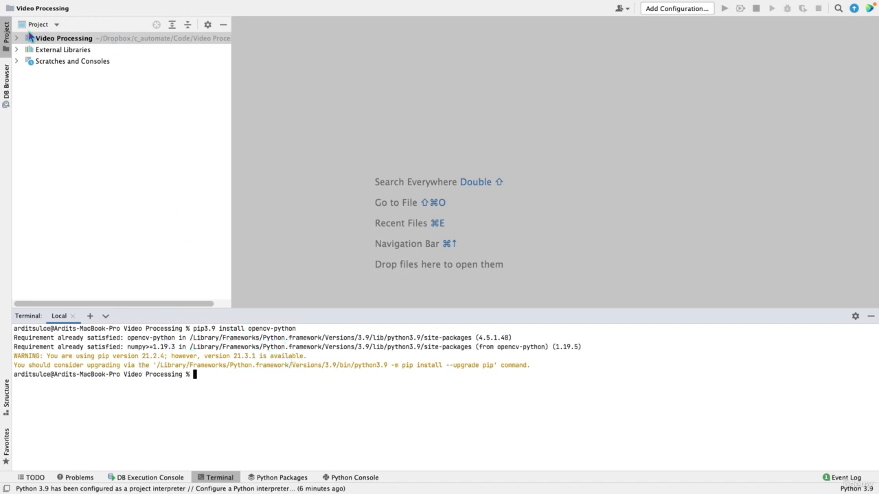
- Create a new Python file named main.py in the Video Processing project folder
{"action": "right_click", "coordinate": [63, 38]}
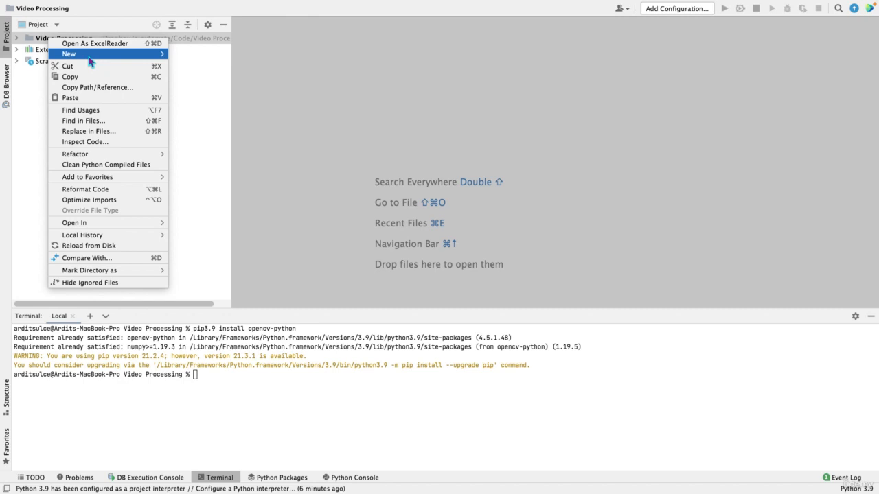
{"action": "mouse_move", "coordinate": [68, 53]}
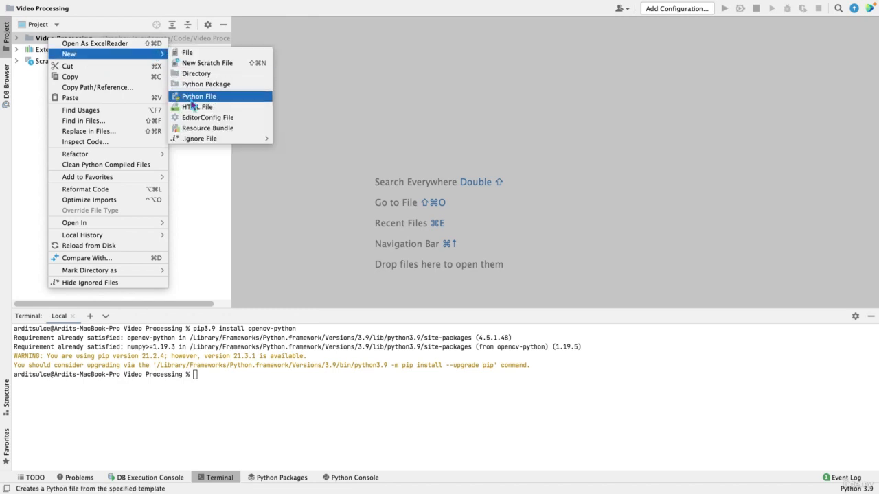
{"action": "left_click", "coordinate": [199, 96]}
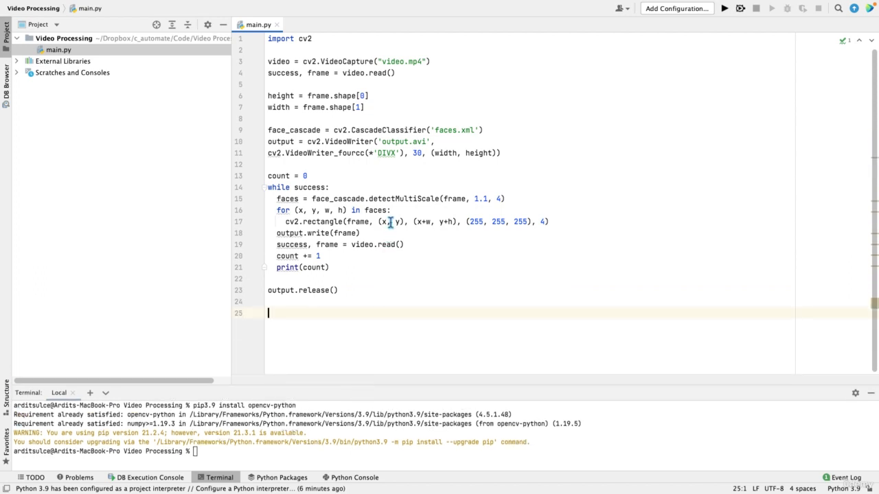
{"action": "mouse_move", "coordinate": [442, 135]}
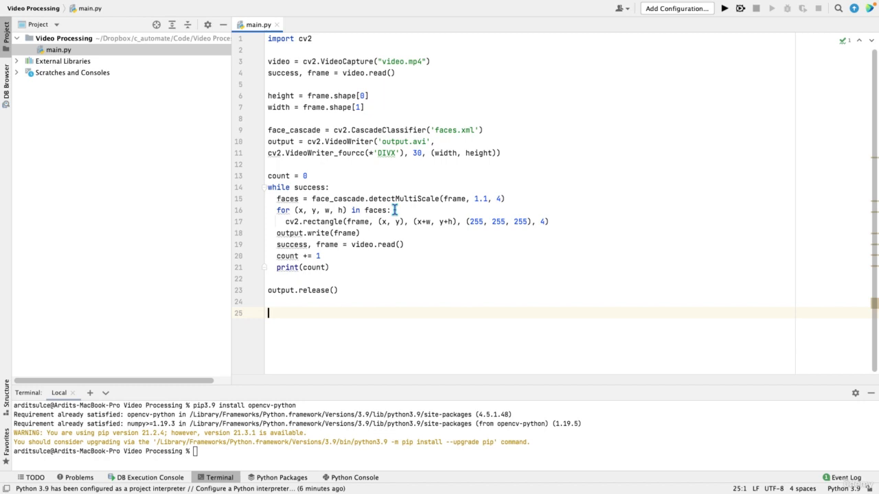
{"action": "mouse_move", "coordinate": [437, 272]}
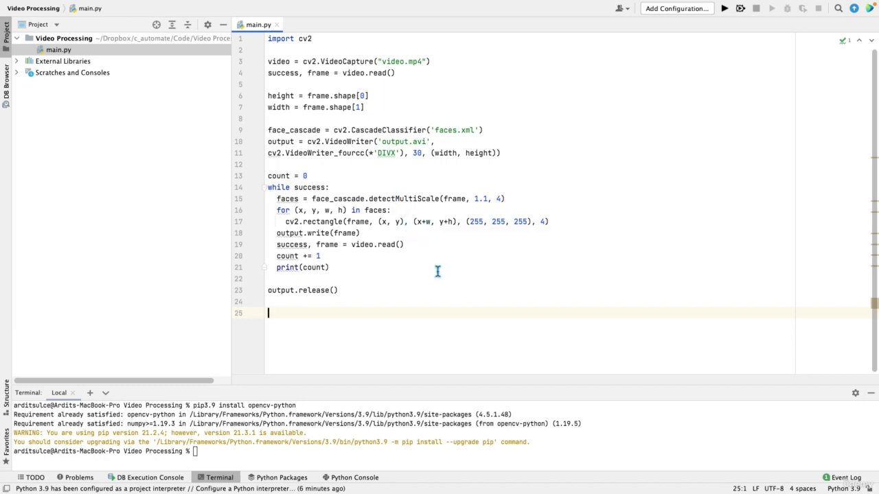
{"action": "mouse_move", "coordinate": [430, 267]}
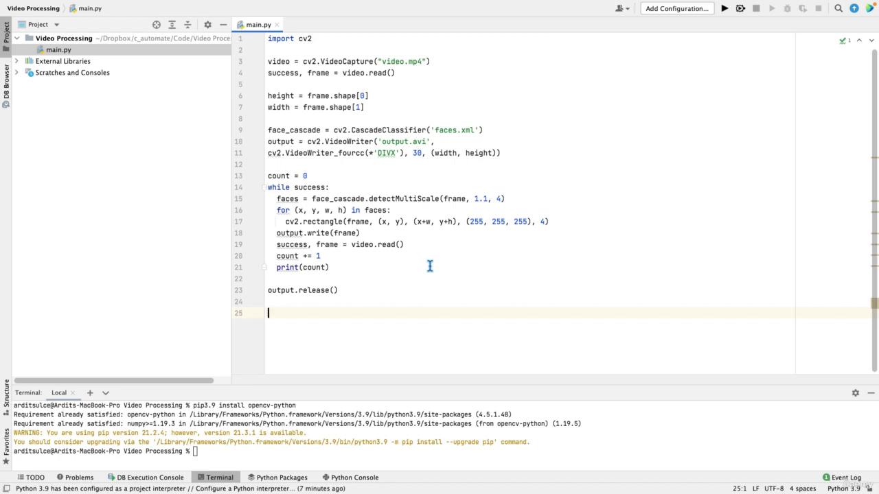
{"action": "mouse_move", "coordinate": [407, 177]}
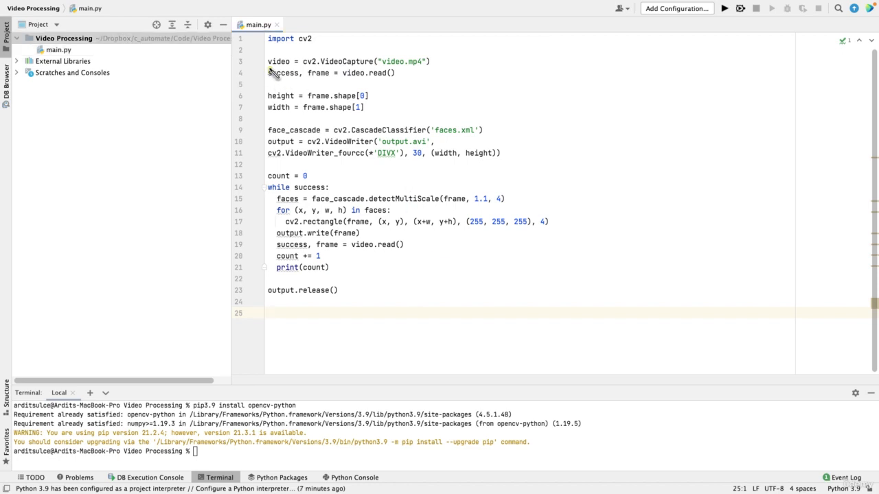
- Replace the video.mp4 argument of cv2.VideoCapture with camera index 0
{"action": "double_click", "coordinate": [282, 72]}
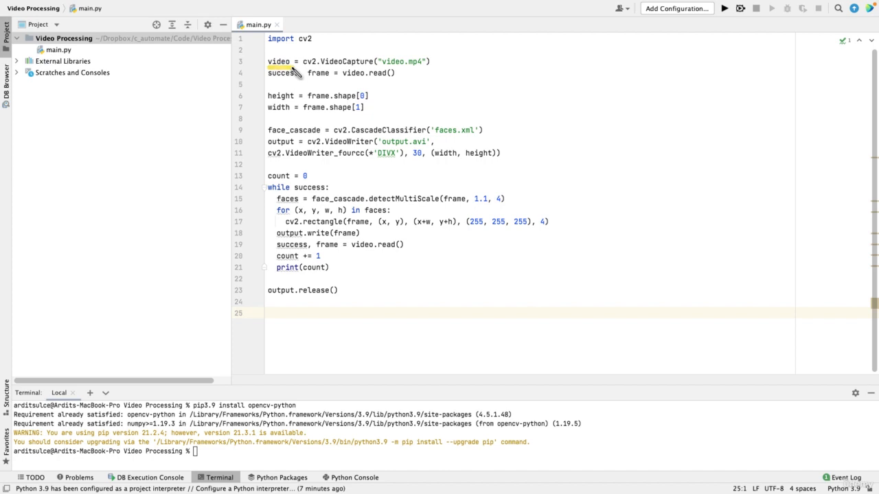
{"action": "double_click", "coordinate": [336, 61]}
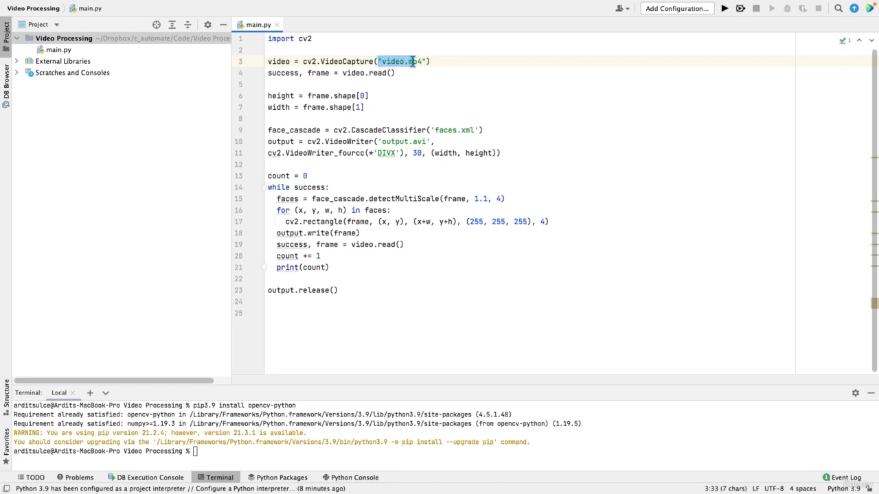
{"action": "key", "text": "Delete"}
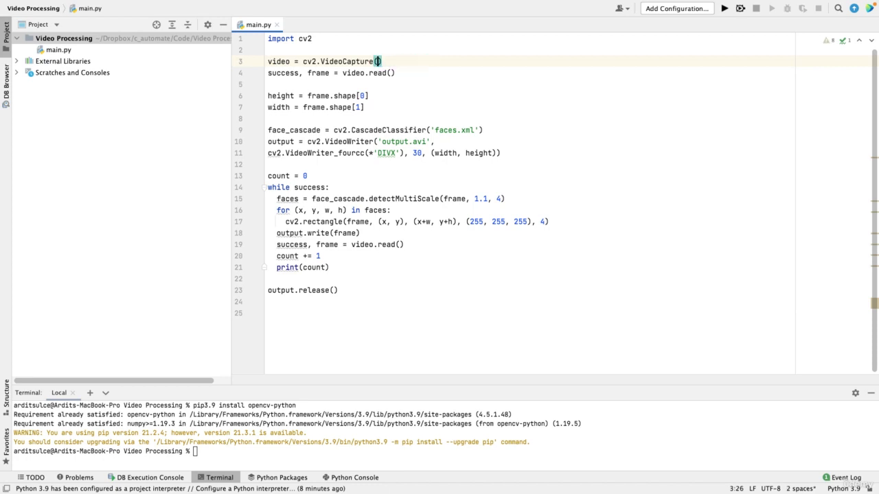
{"action": "type", "text": "0"}
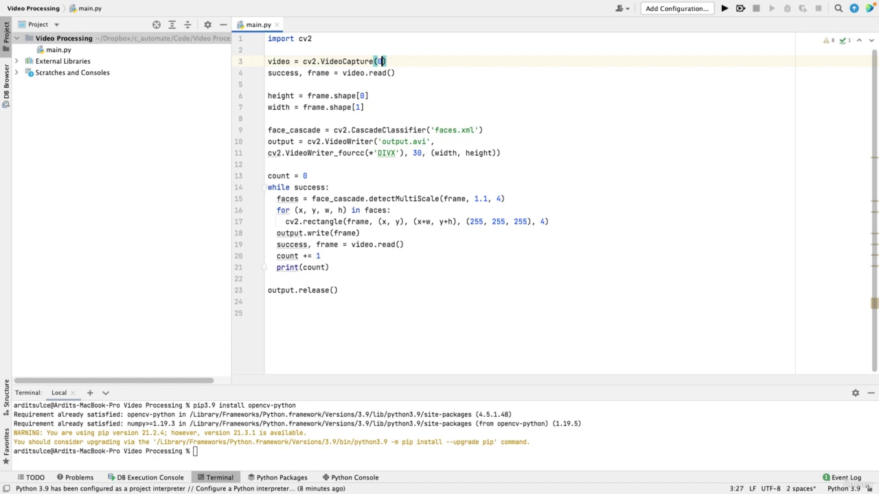
{"action": "type", "text": "1"}
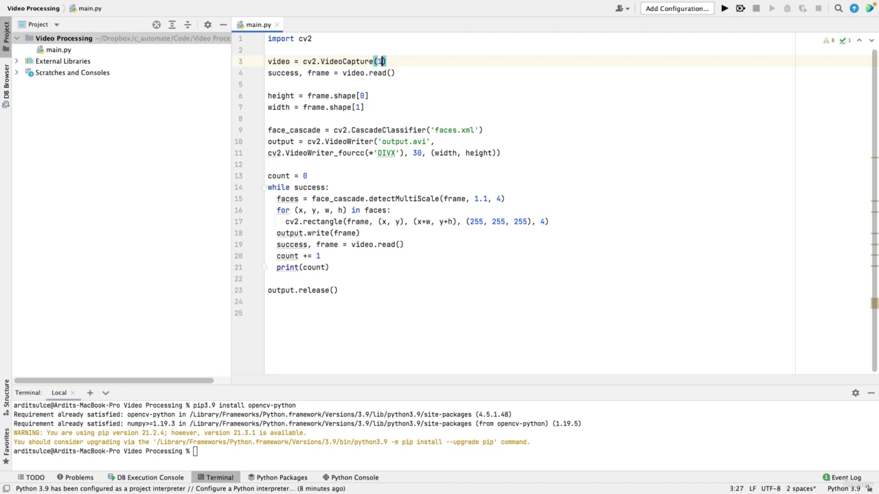
{"action": "type", "text": "0"}
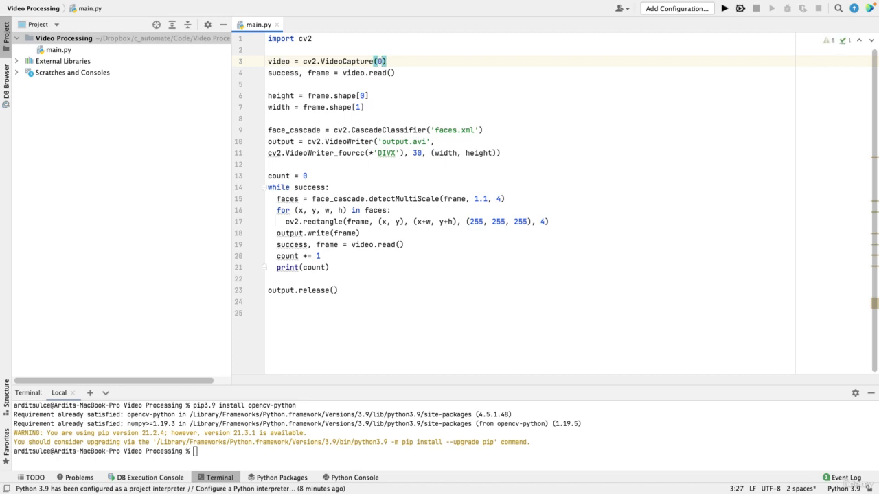
{"action": "type", "text": "1"}
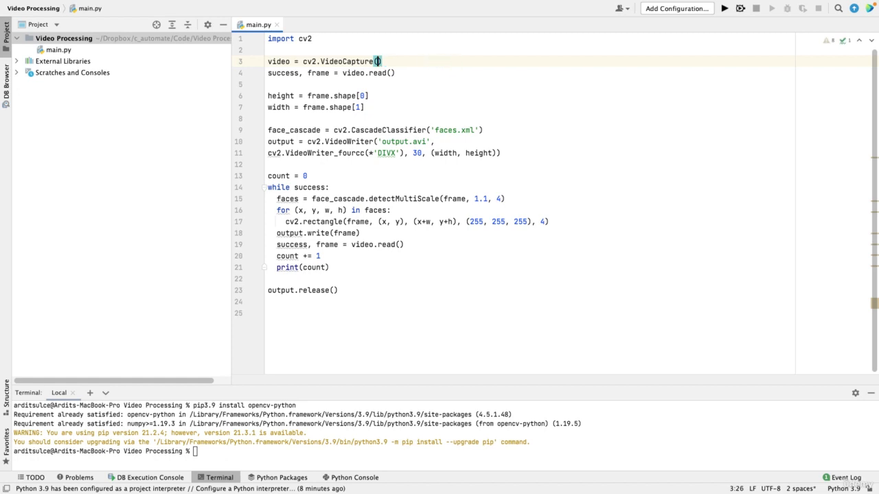
{"action": "type", "text": "0"}
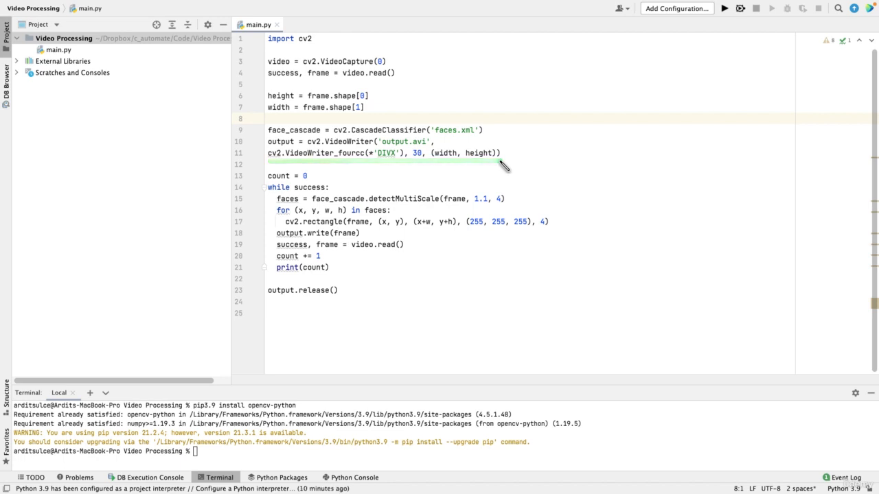
{"action": "mouse_move", "coordinate": [488, 158]}
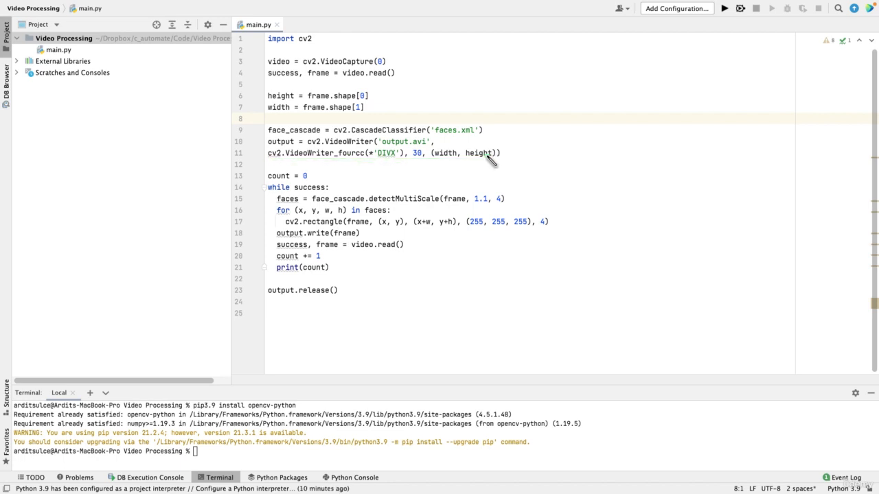
{"action": "double_click", "coordinate": [387, 153]}
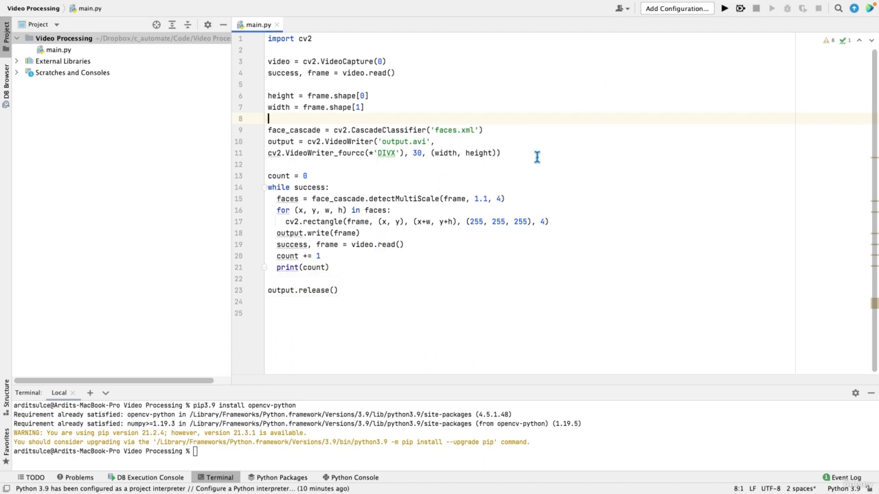
- Run main.py, producing output.avi and a cascadedetect assertion error at detectMultiScale
{"action": "left_click", "coordinate": [724, 8]}
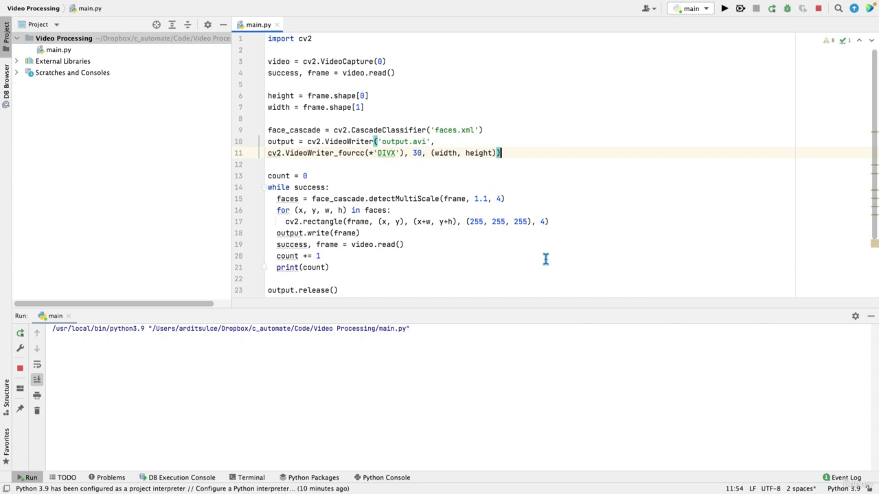
{"action": "left_click", "coordinate": [724, 9]}
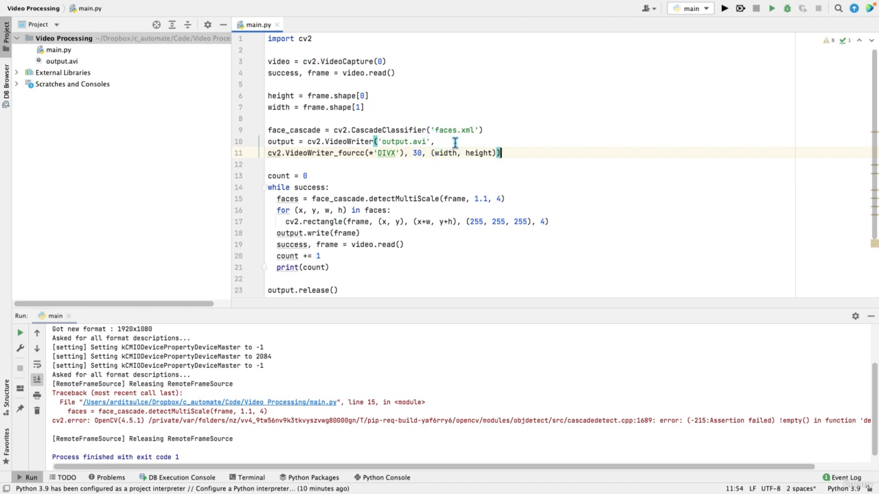
{"action": "mouse_move", "coordinate": [171, 55]}
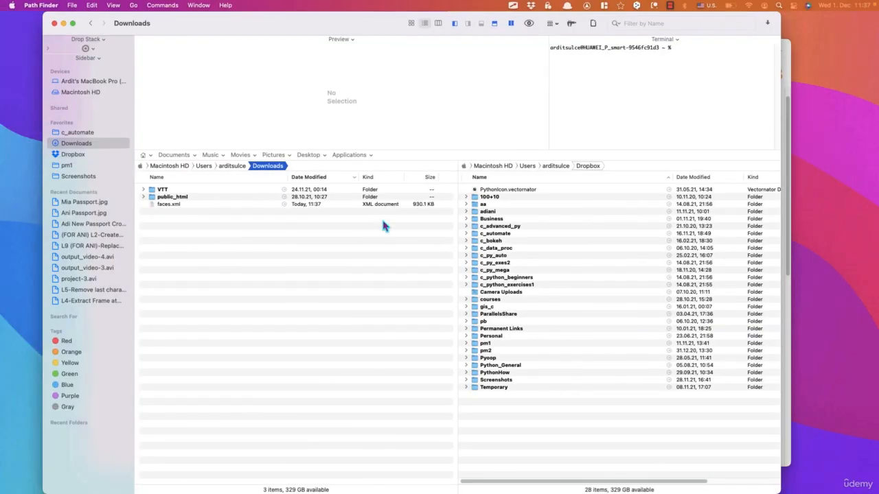
- Select faces.xml in Path Finder's Downloads folder
{"action": "left_click", "coordinate": [168, 204]}
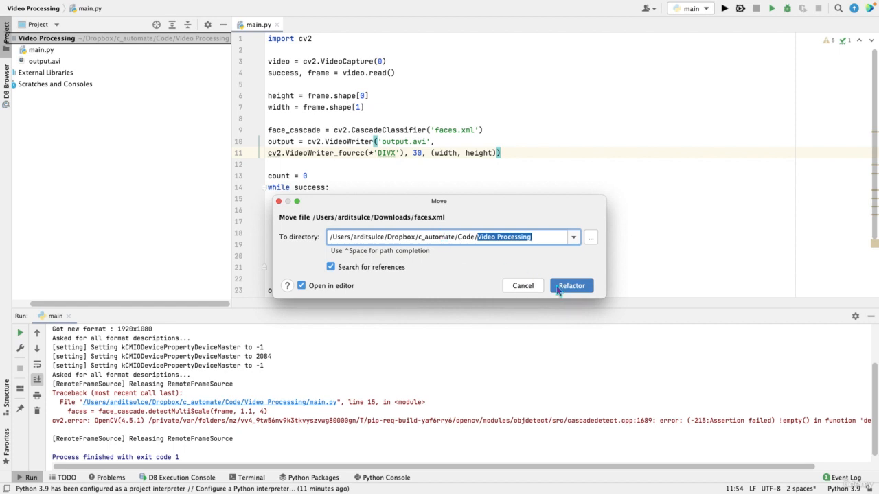
- Confirm moving faces.xml into the project, return to main.py, and rerun the script
{"action": "left_click", "coordinate": [570, 285]}
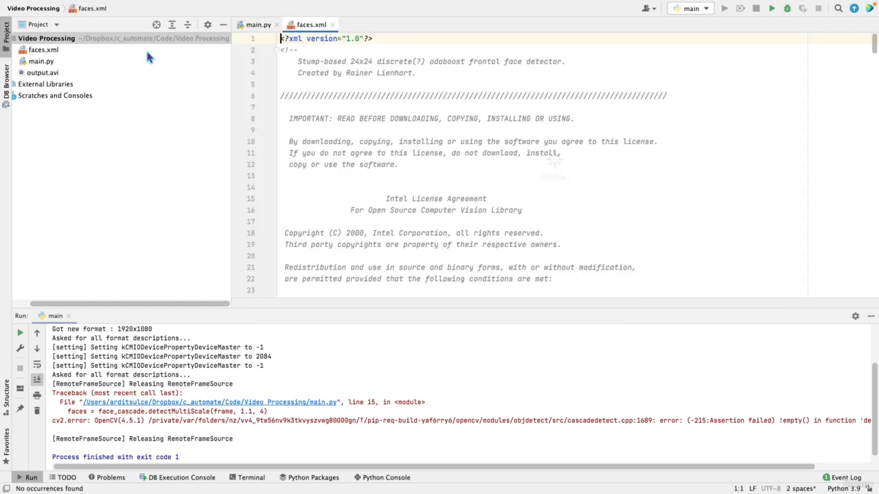
{"action": "left_click", "coordinate": [259, 24]}
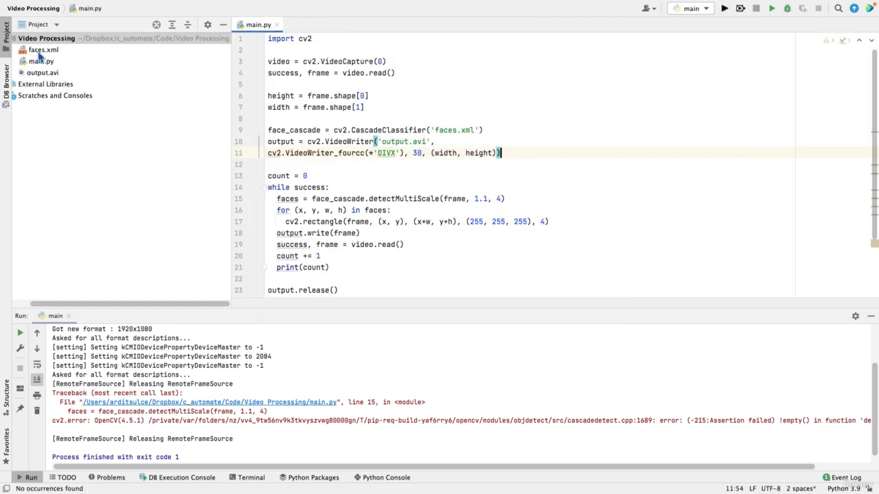
{"action": "left_click", "coordinate": [41, 61]}
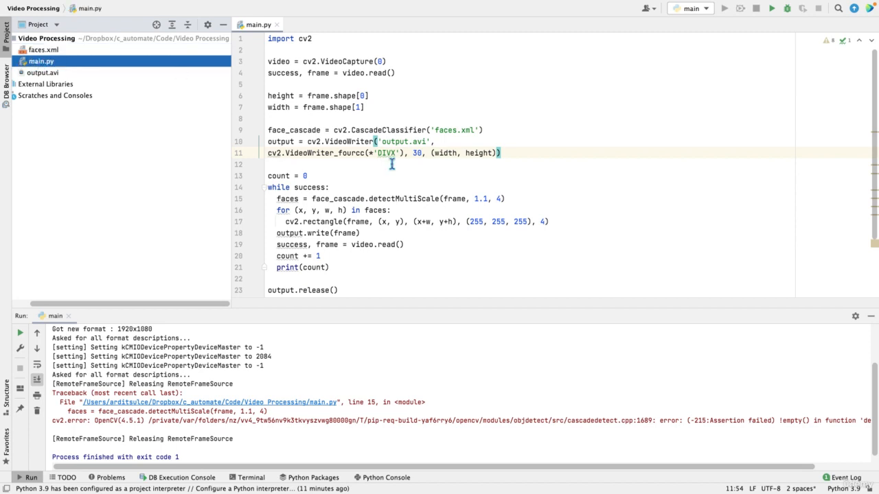
{"action": "left_click", "coordinate": [772, 8]}
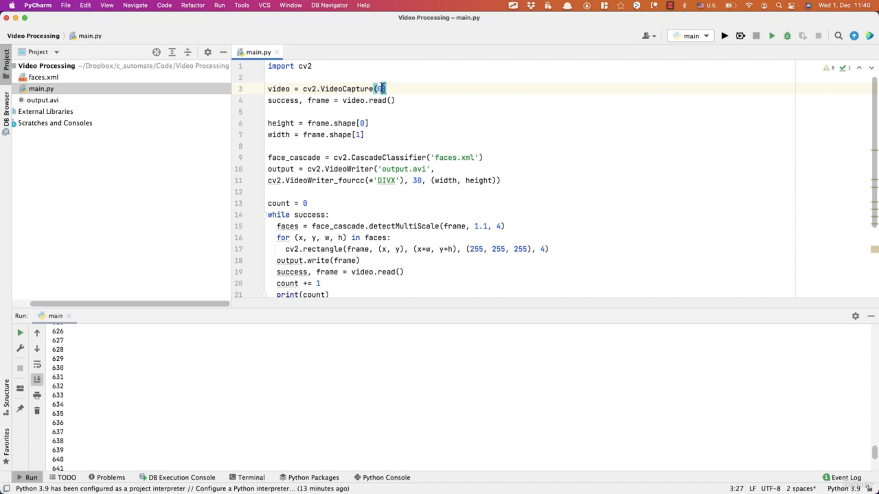
- Switch VideoCapture to camera 1, rerun the recording, and reveal output.avi in Path Finder
{"action": "type", "text": "1"}
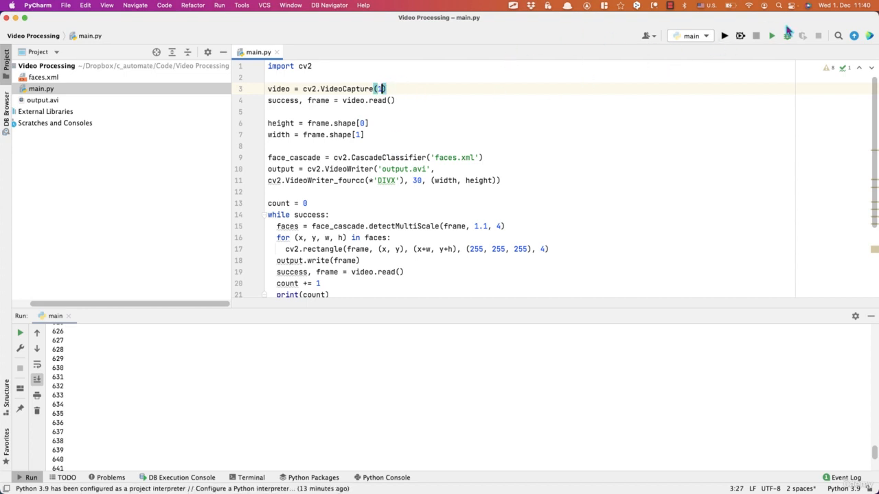
{"action": "left_click", "coordinate": [724, 35]}
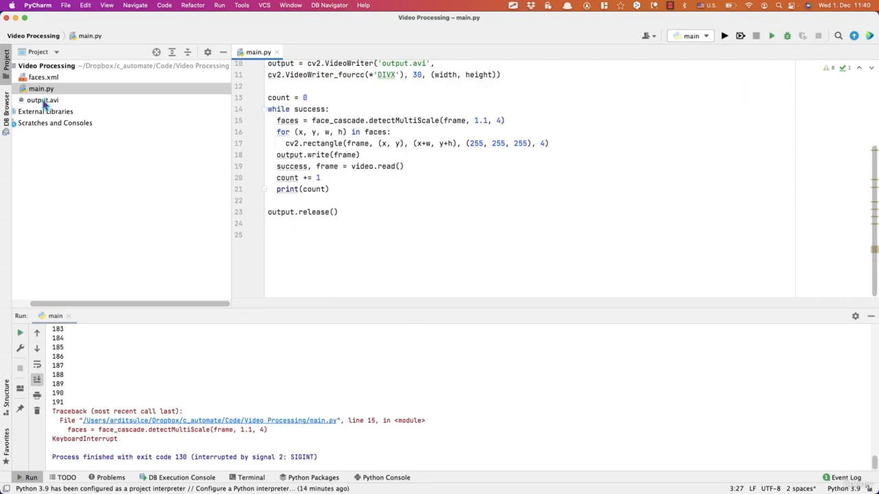
{"action": "right_click", "coordinate": [43, 100]}
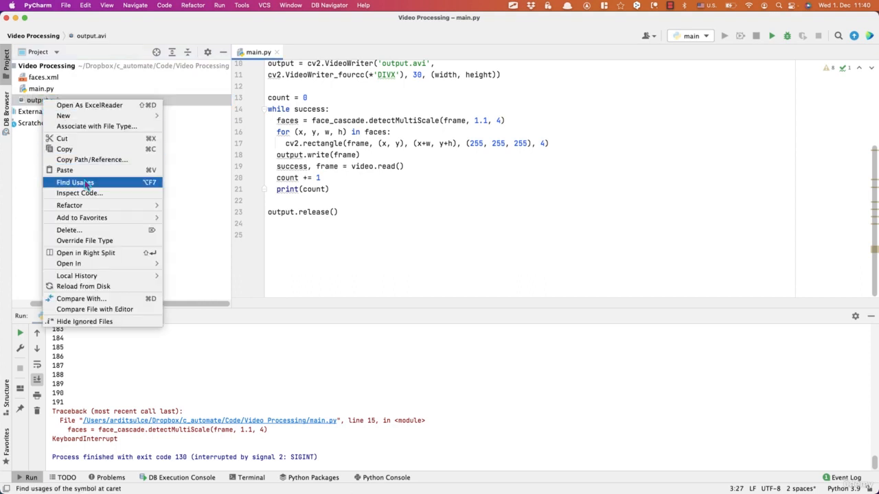
{"action": "left_click", "coordinate": [185, 270]}
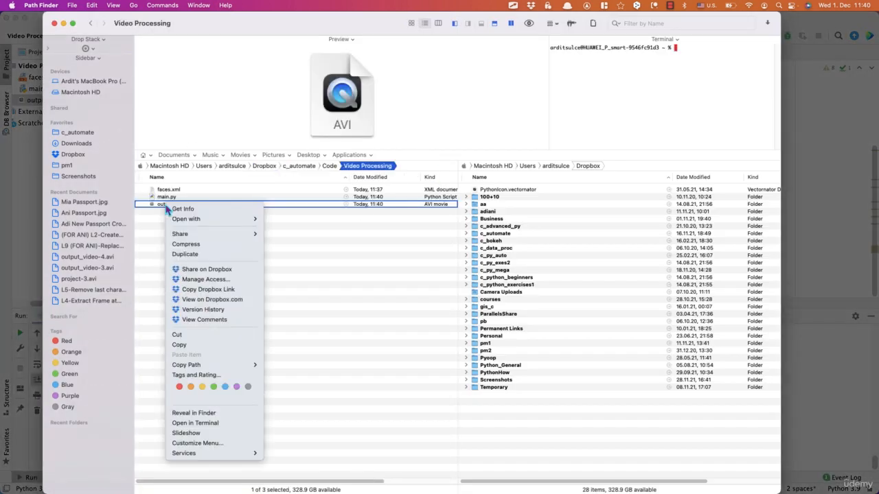
{"action": "mouse_move", "coordinate": [185, 219]}
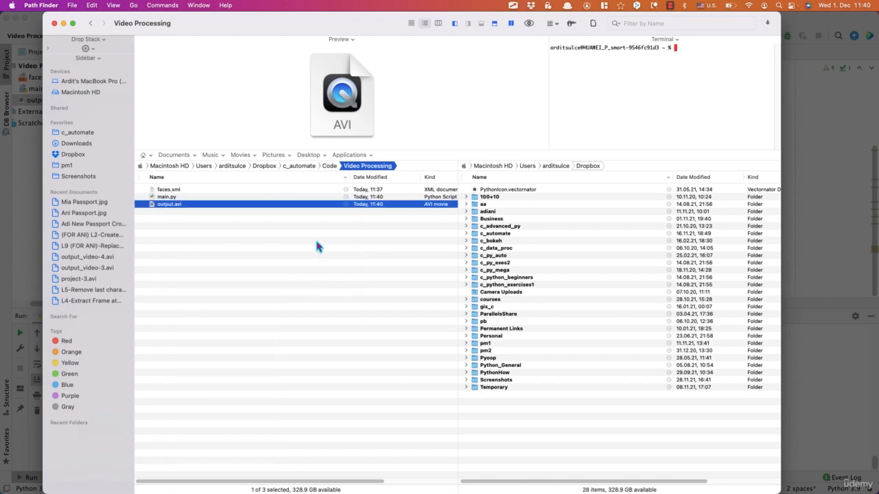
- Play output.avi from the Video Processing folder in Path Finder
{"action": "double_click", "coordinate": [169, 204]}
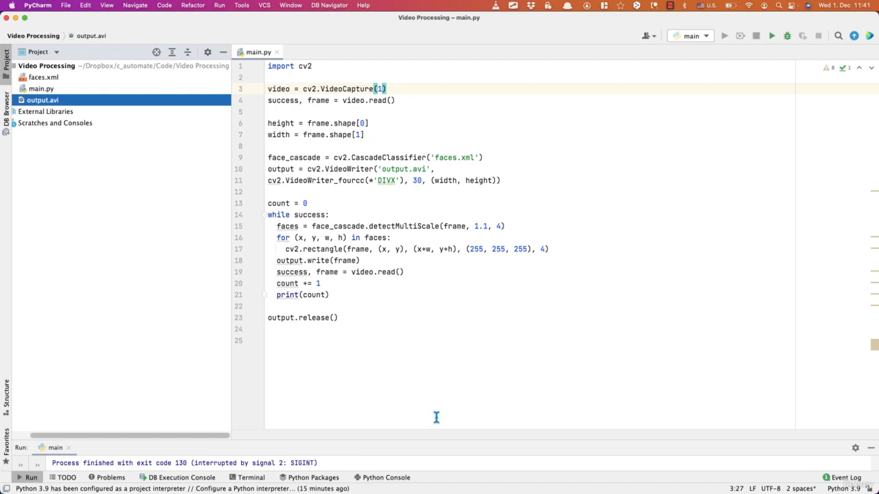
{"action": "mouse_move", "coordinate": [400, 335]}
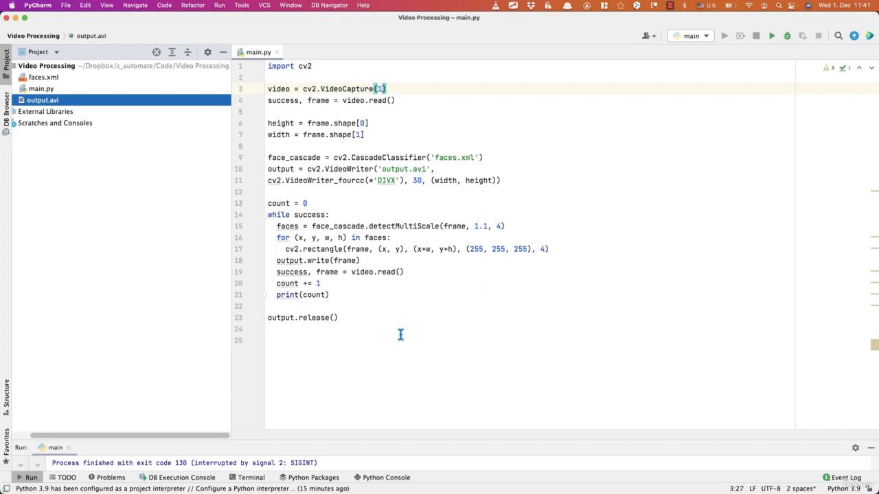
{"action": "mouse_move", "coordinate": [424, 349]}
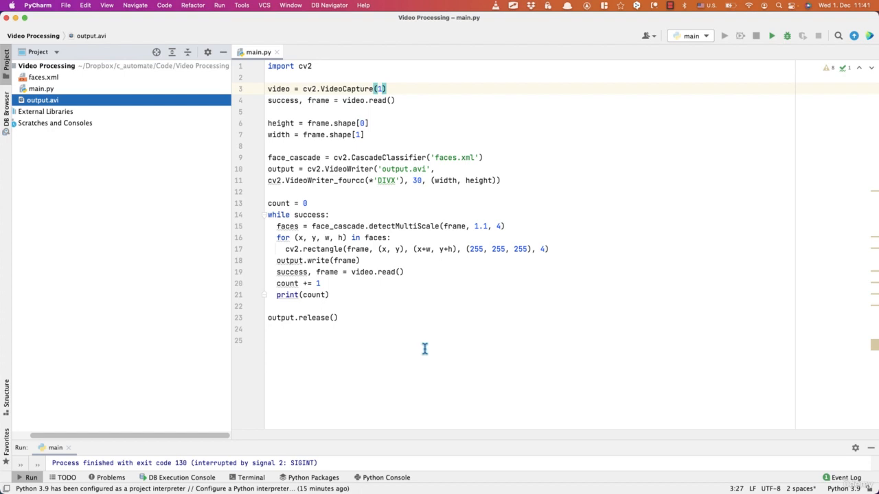
{"action": "mouse_move", "coordinate": [503, 135]}
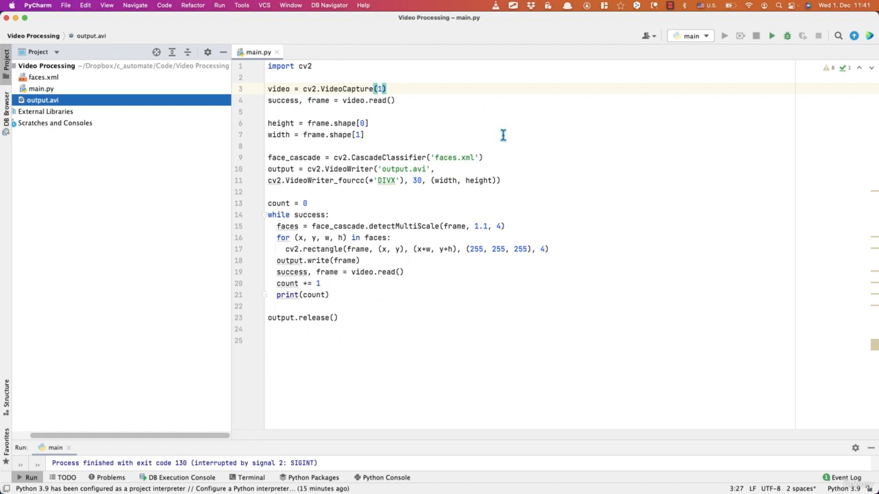
{"action": "mouse_move", "coordinate": [469, 354]}
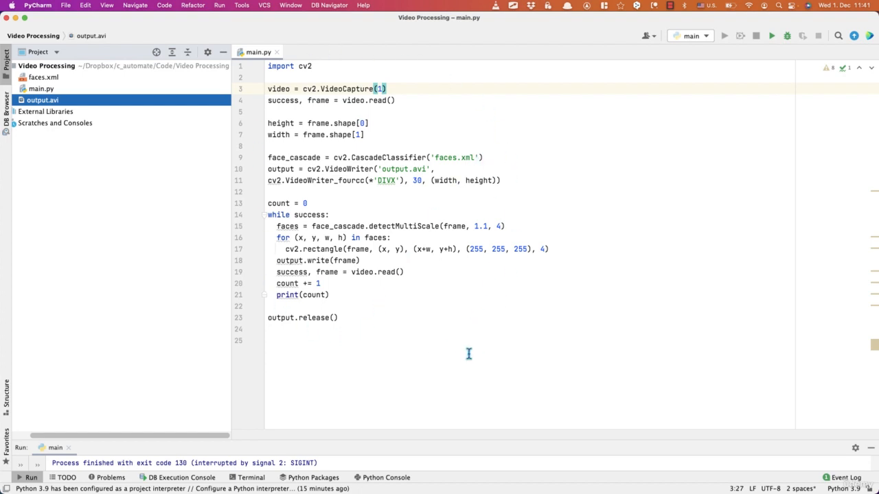